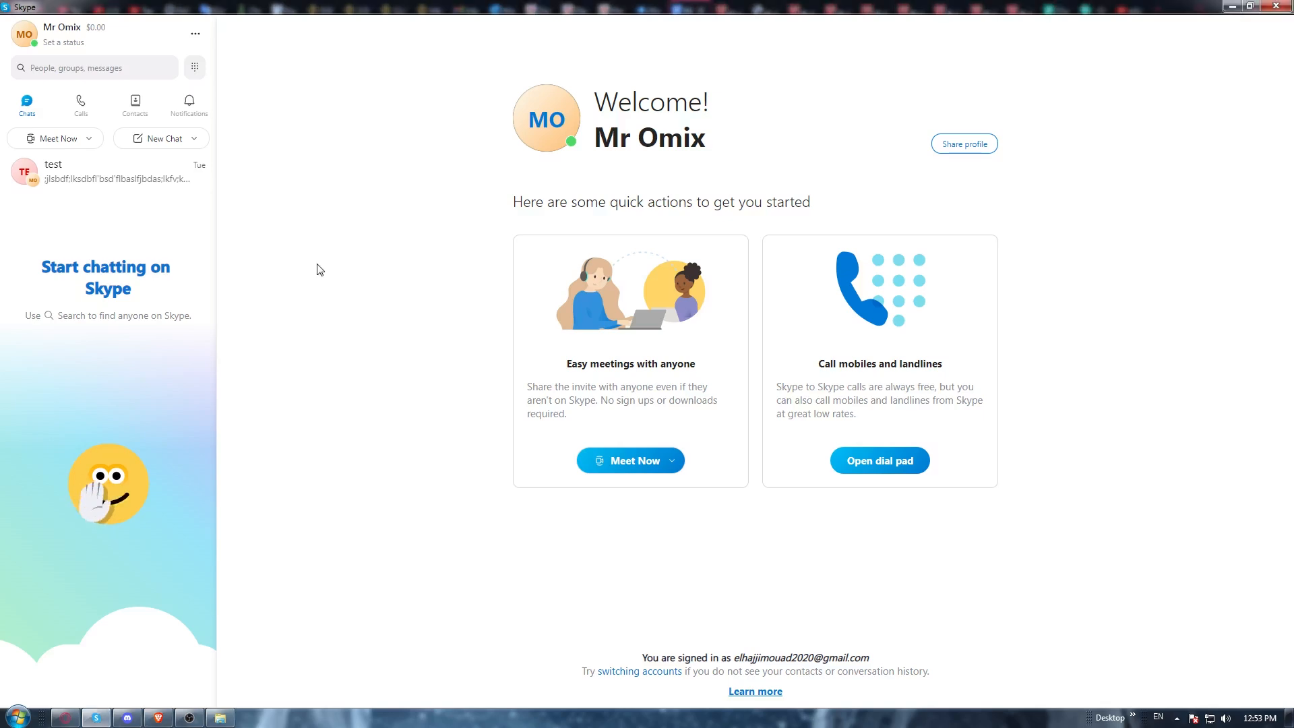
pyautogui.moveTo(195, 34)
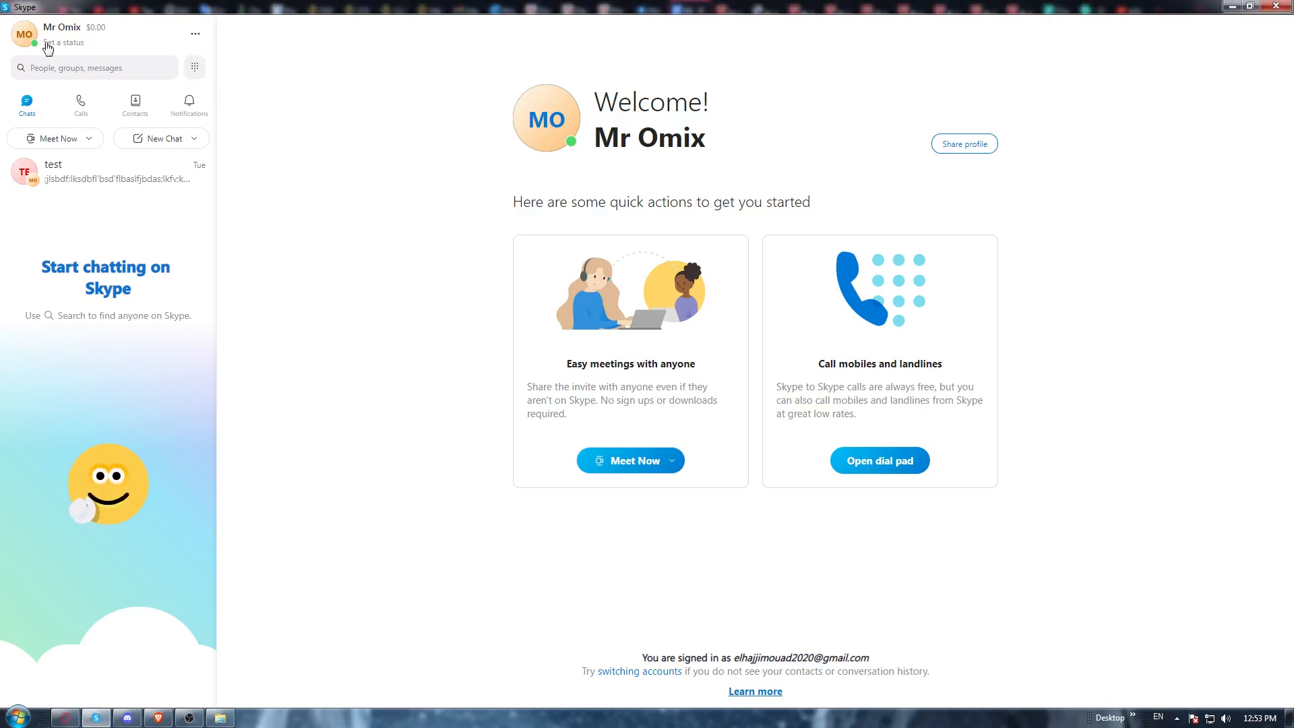
# Bring up the account menu from the profile avatar.
pyautogui.click(24, 34)
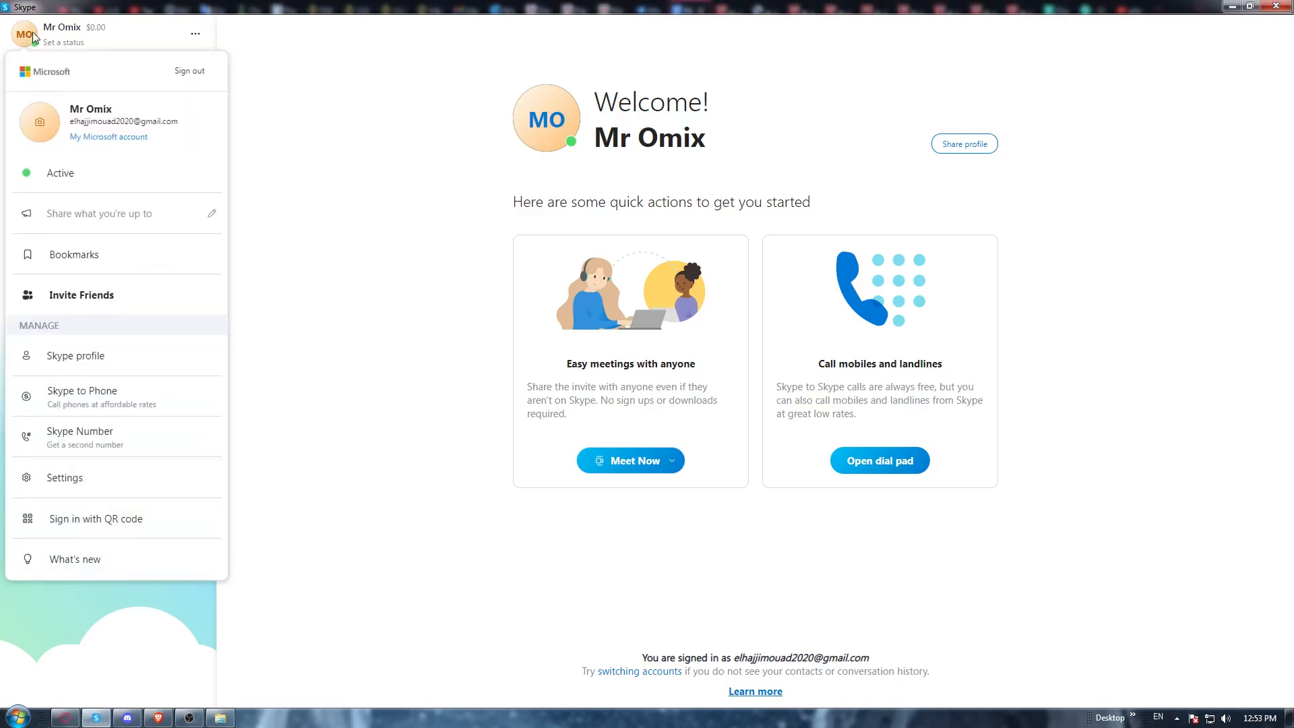
pyautogui.moveTo(119, 240)
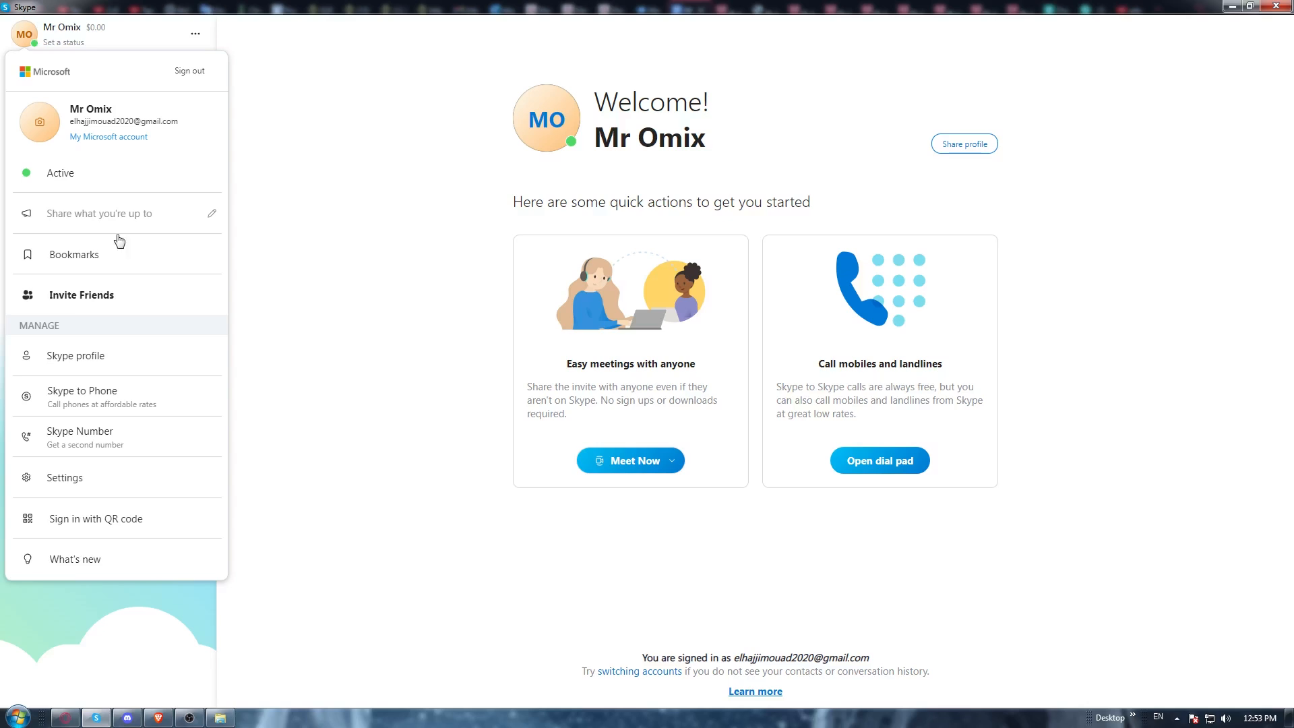
pyautogui.moveTo(93, 565)
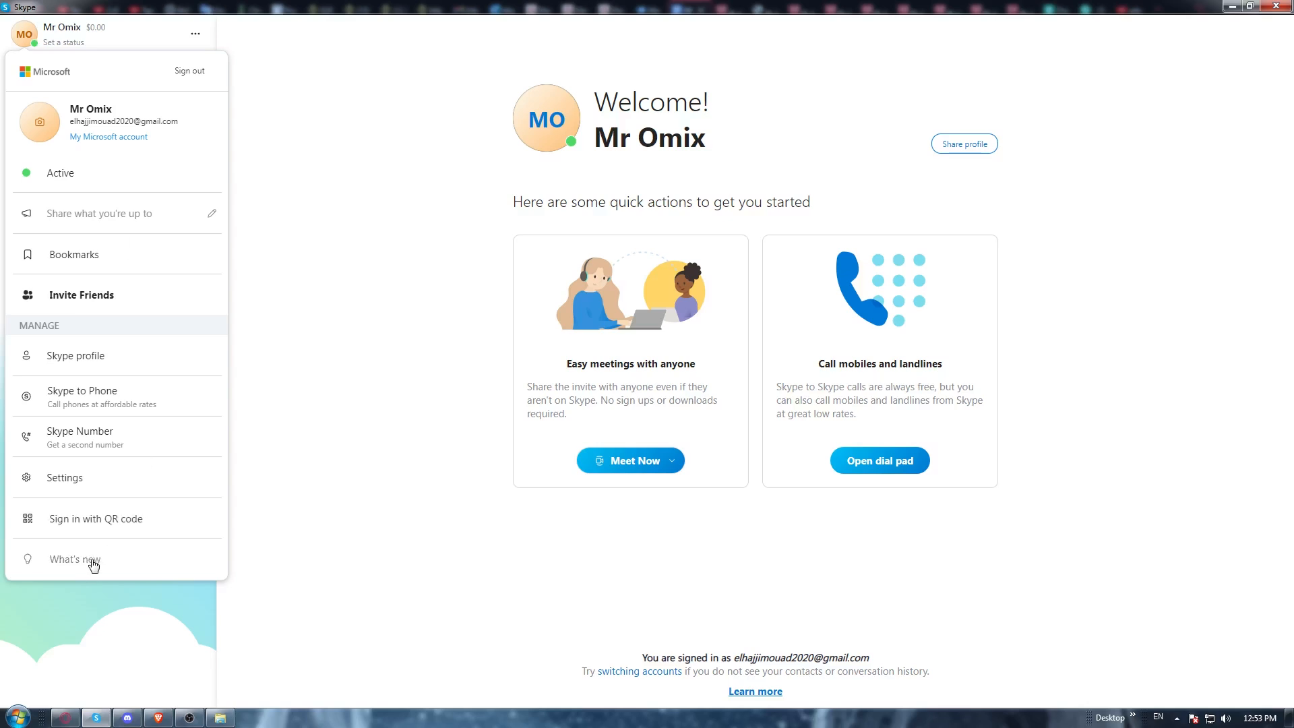
# Dismiss the account menu and head toward Settings via the options menu.
pyautogui.click(196, 32)
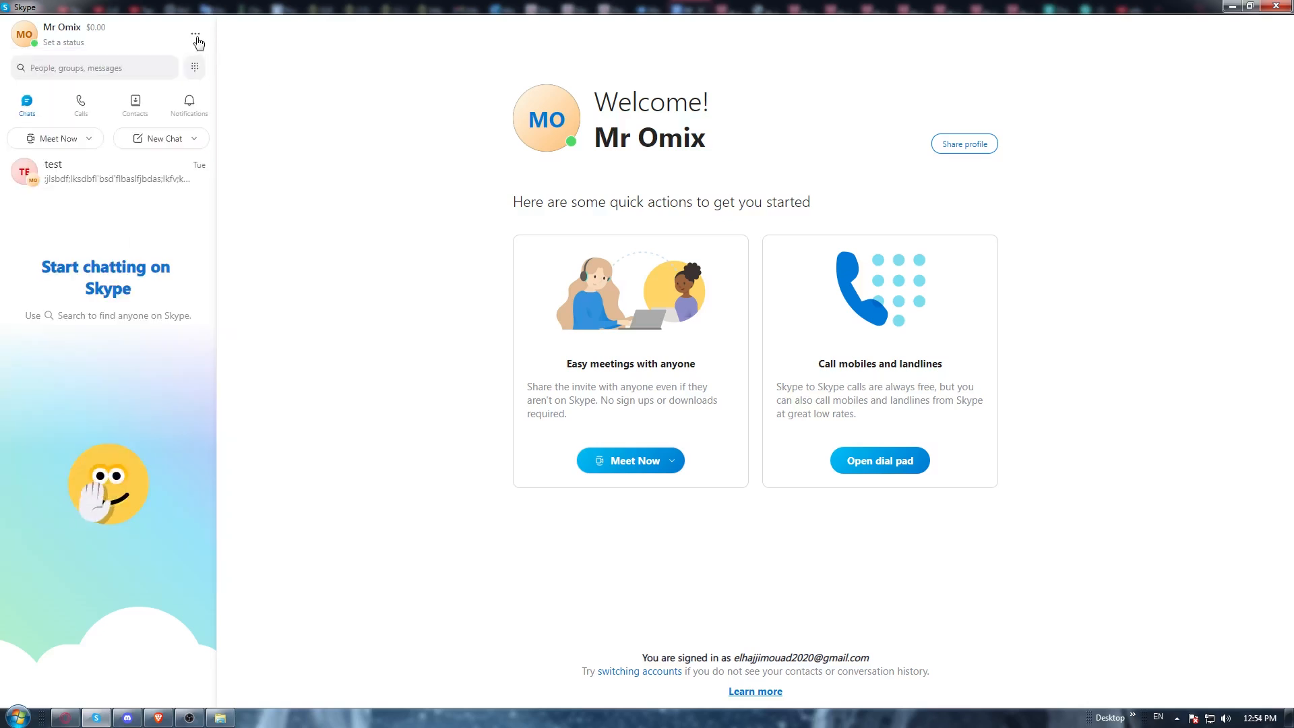
pyautogui.click(197, 33)
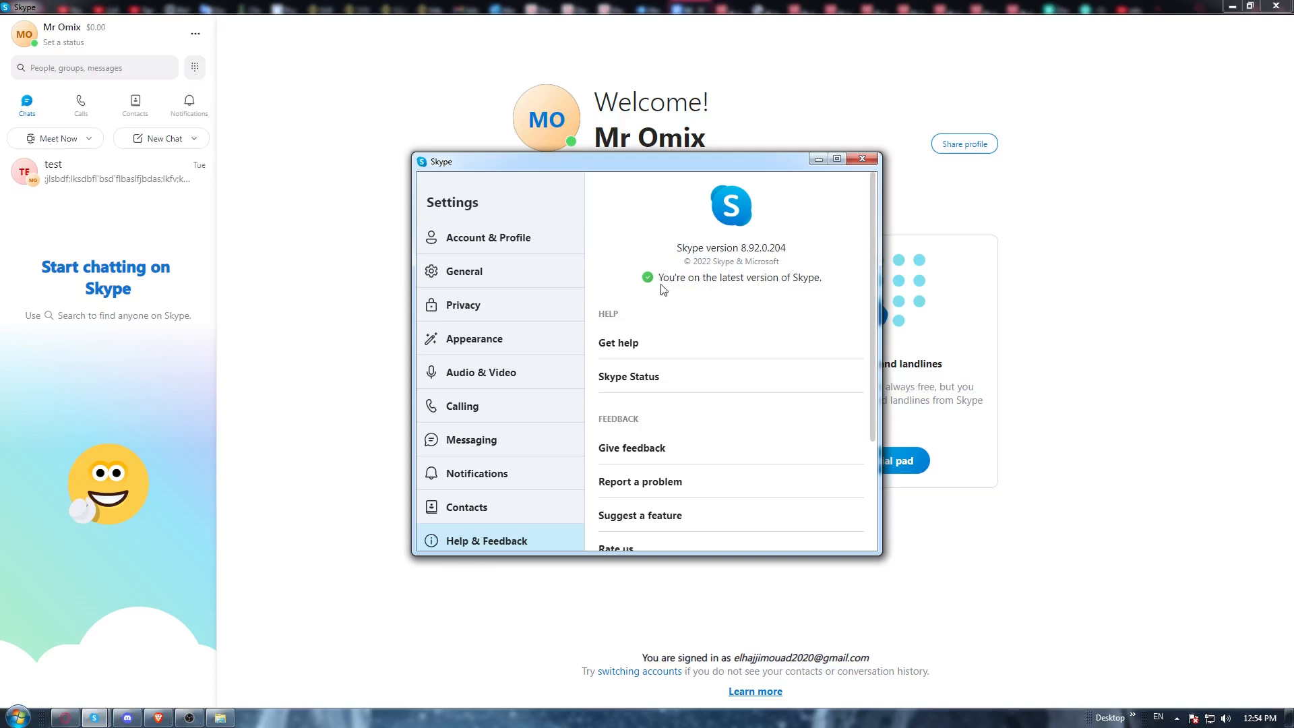
pyautogui.moveTo(679, 284)
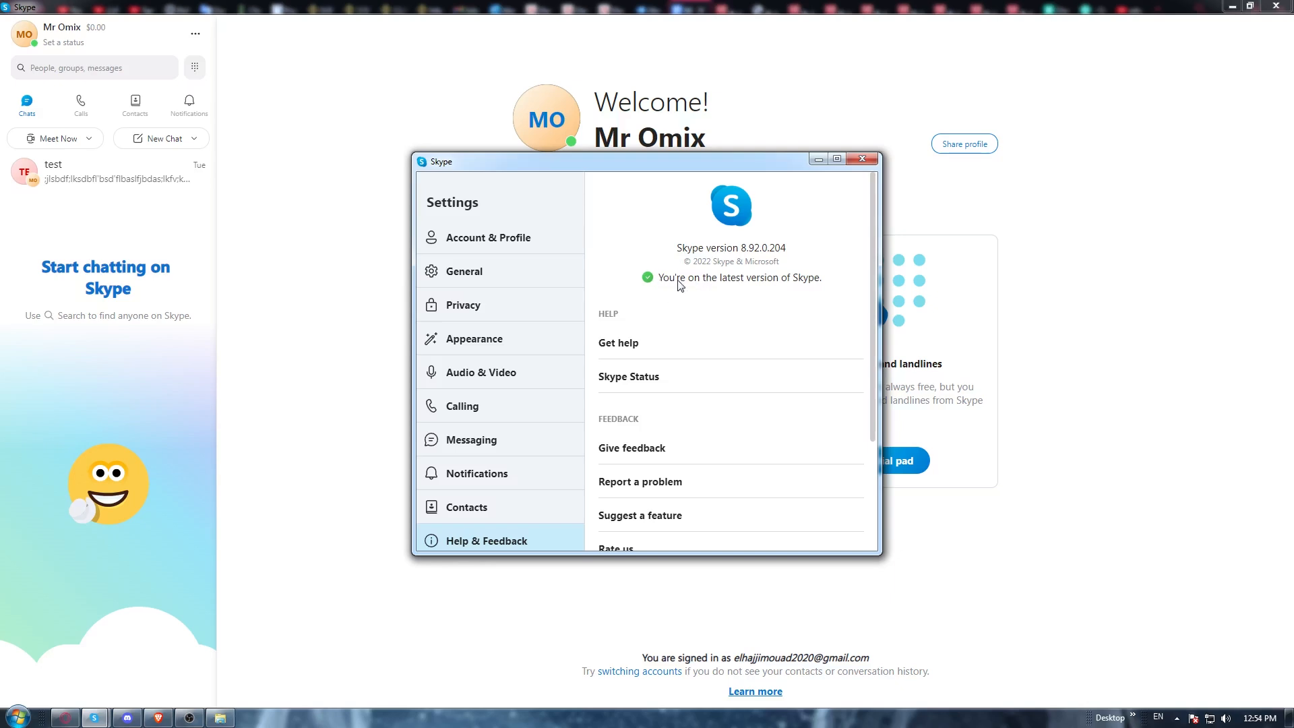
pyautogui.moveTo(776, 292)
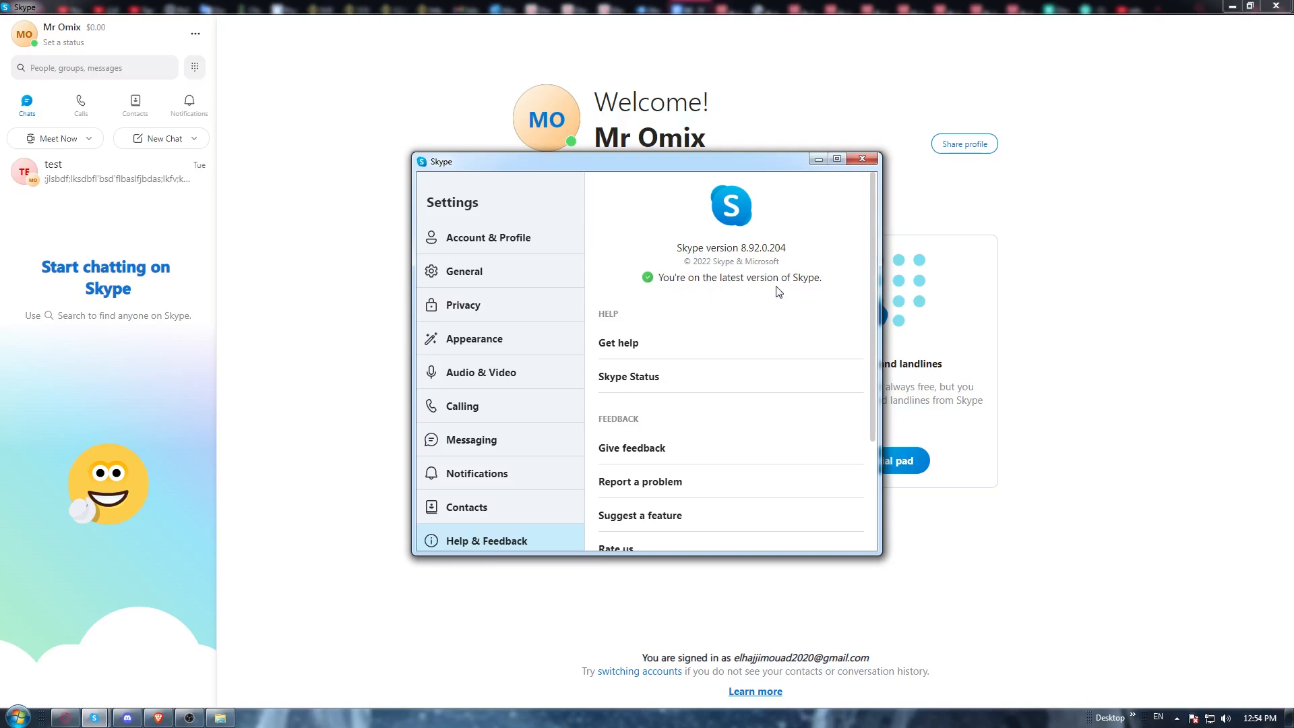
pyautogui.moveTo(758, 293)
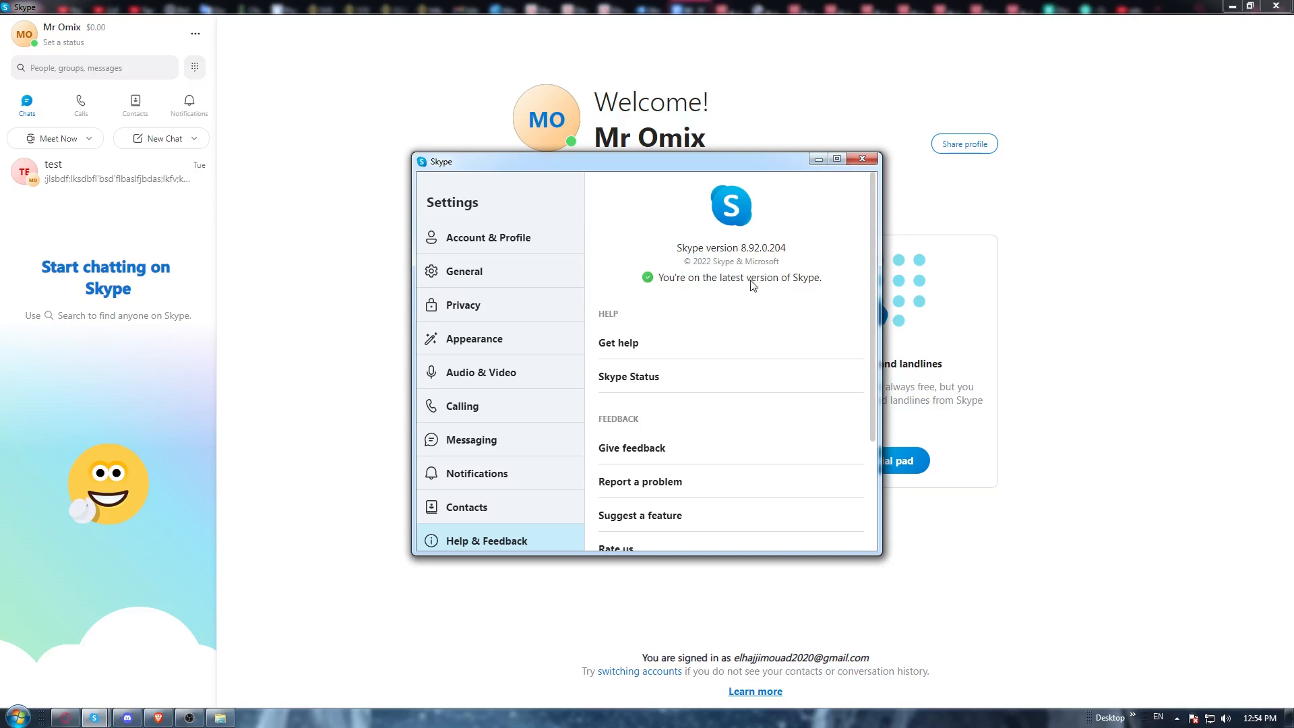
pyautogui.moveTo(737, 290)
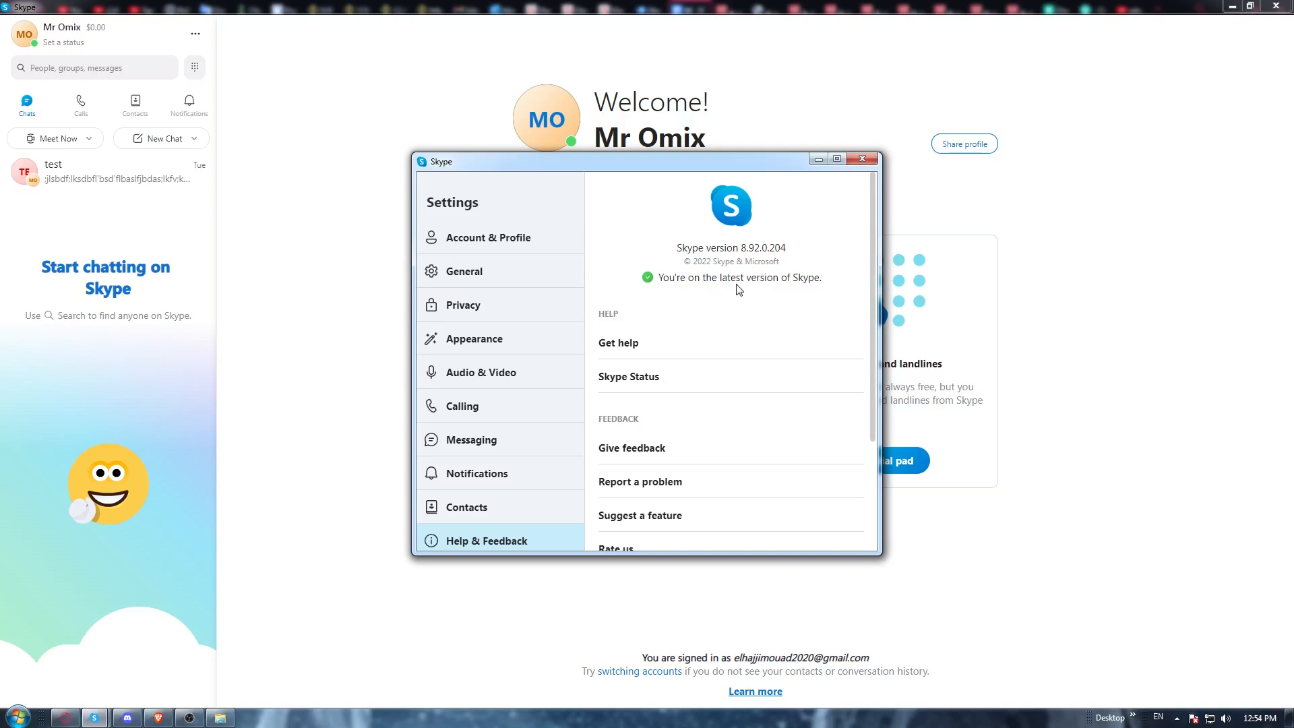
pyautogui.moveTo(710, 359)
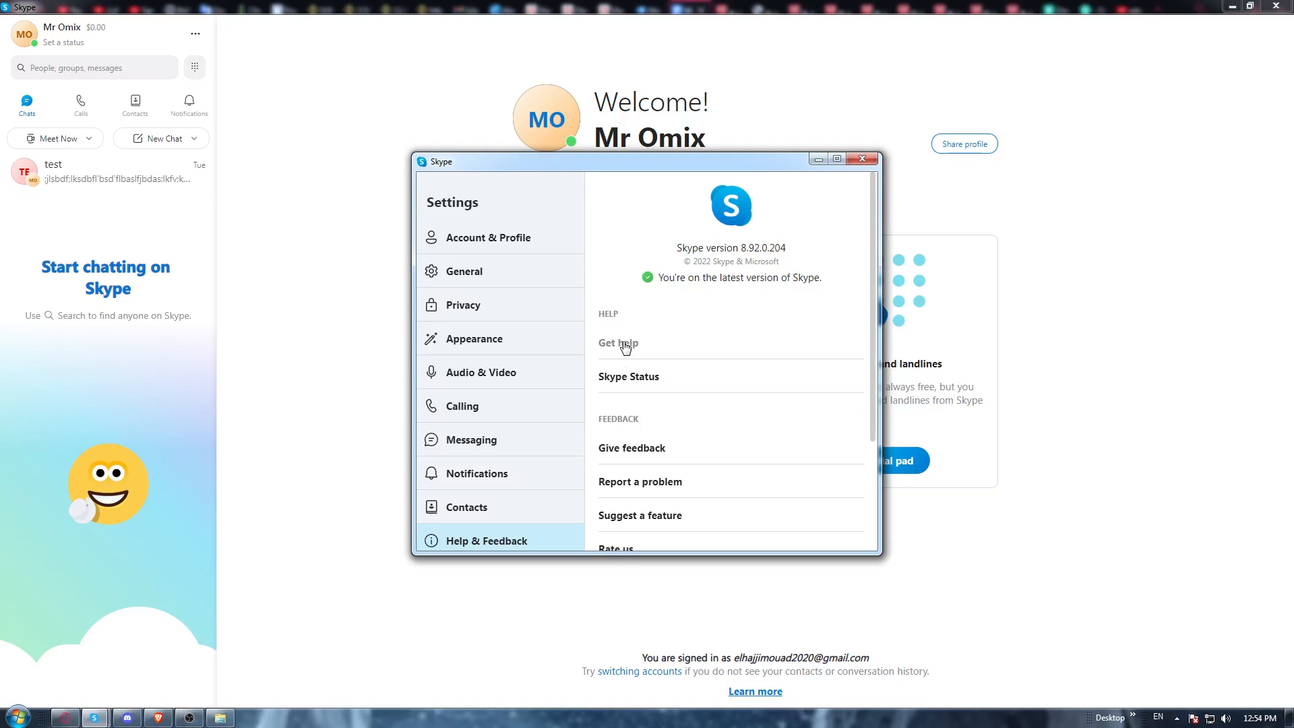
# Use Get help to launch the Skype Support help page in the browser.
pyautogui.click(617, 344)
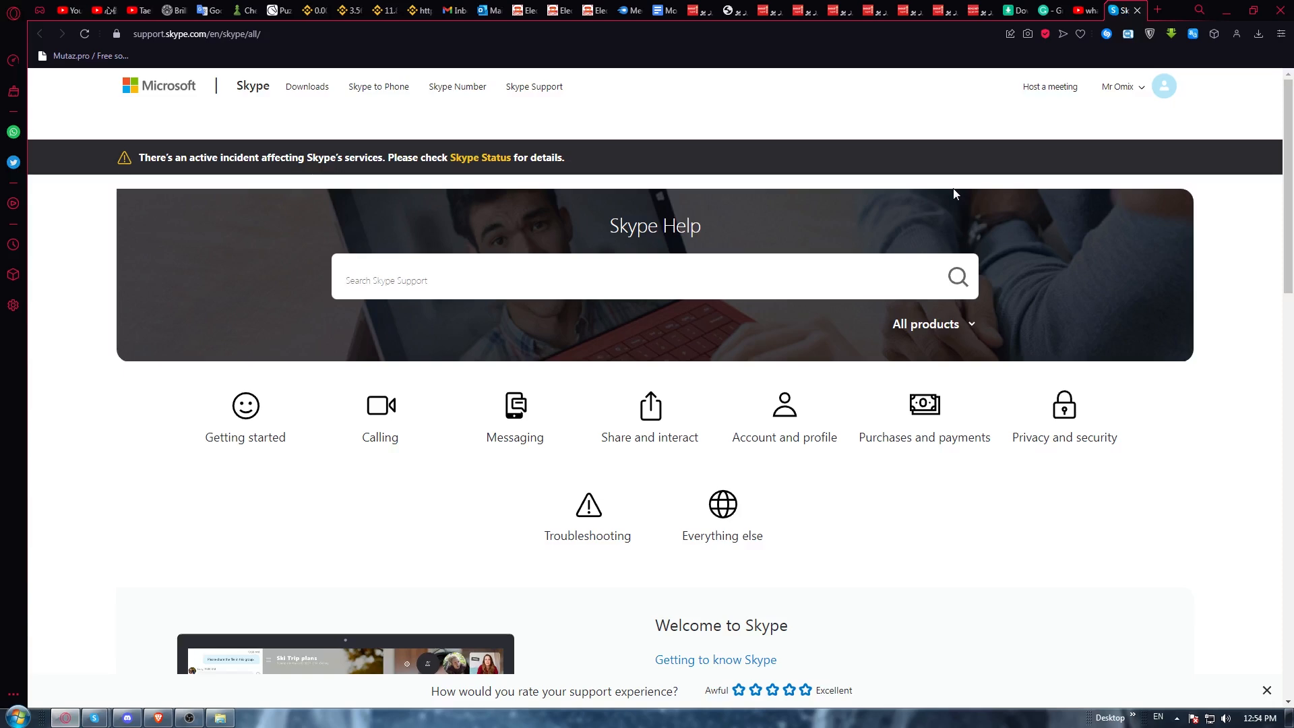
pyautogui.moveTo(959, 190)
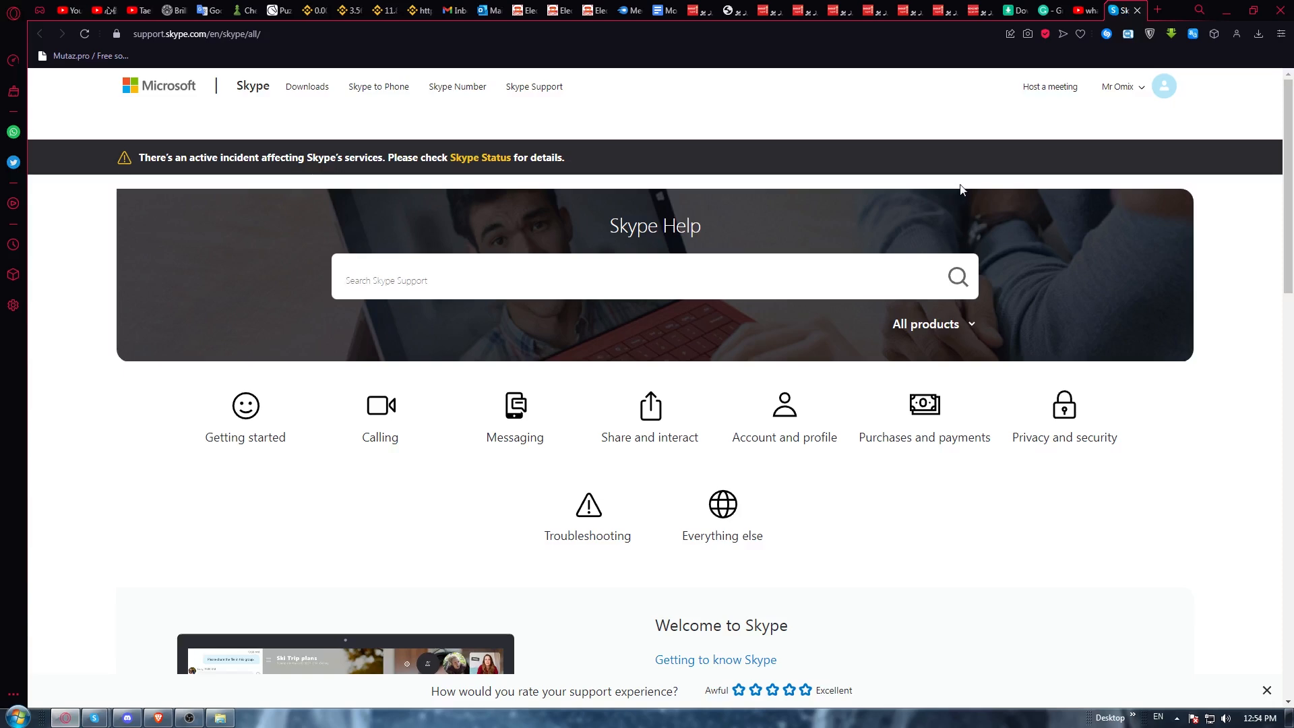